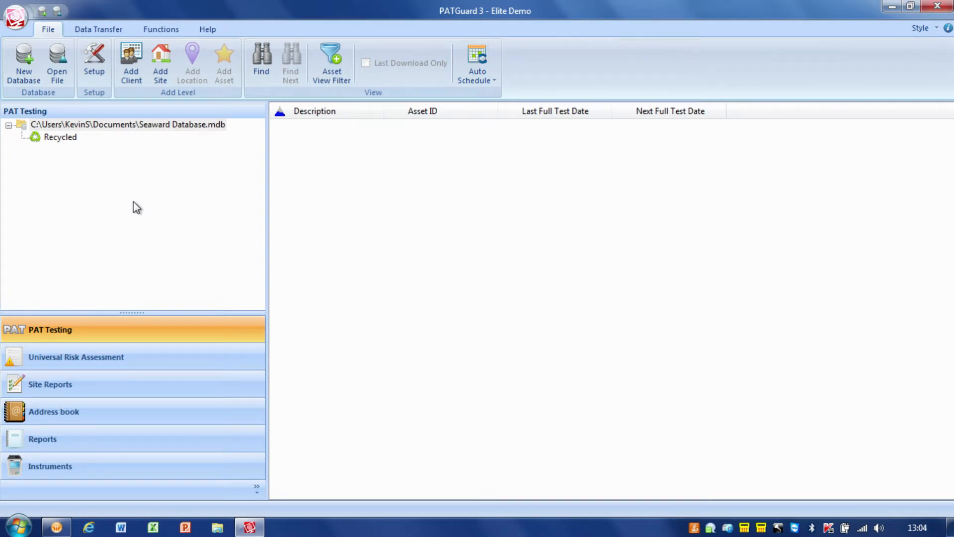
- Add a client named Seaward under the database root
click(128, 124)
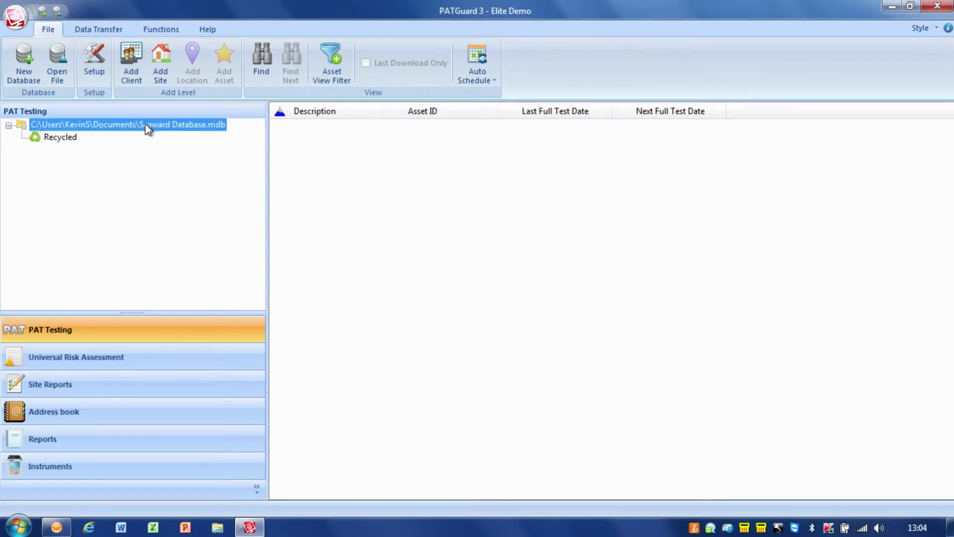
mouse_move(176, 135)
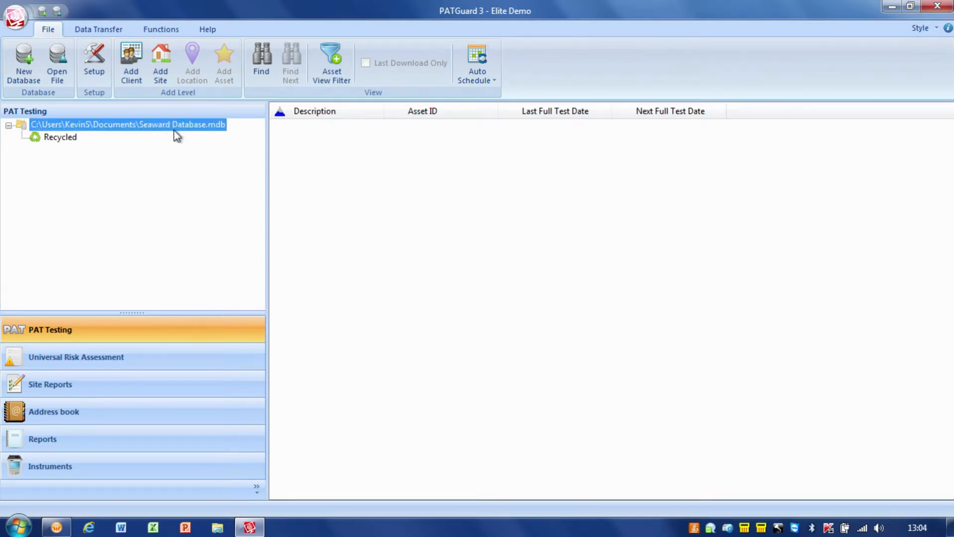
mouse_move(224, 135)
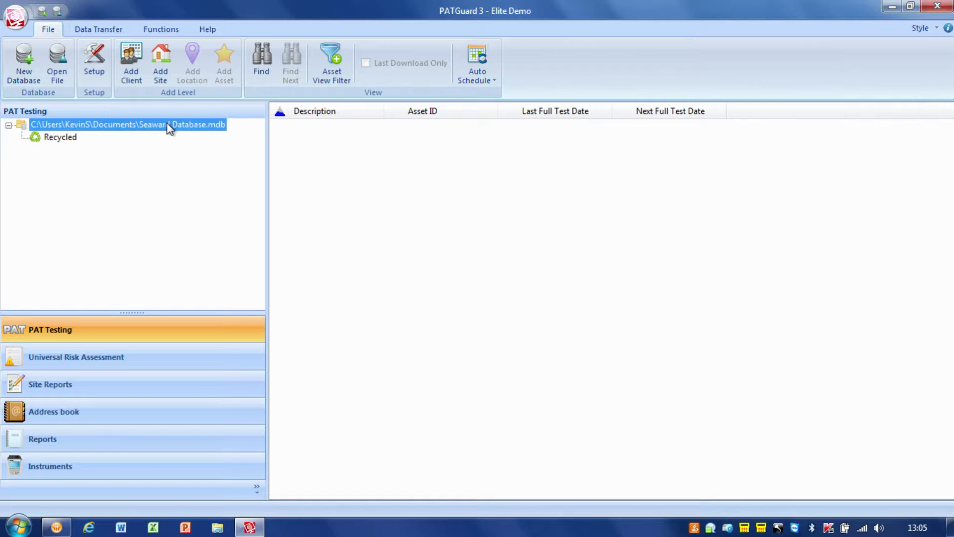
mouse_move(136, 125)
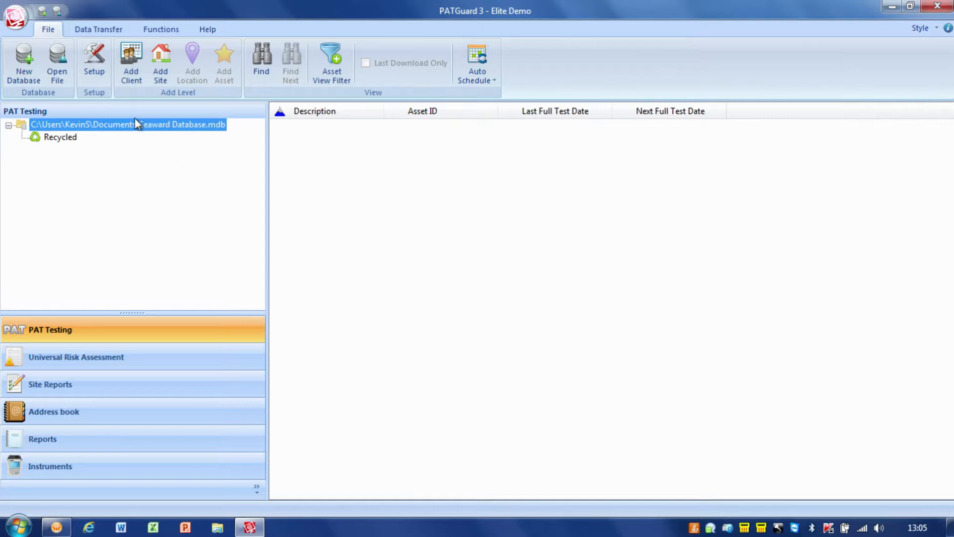
click(130, 63)
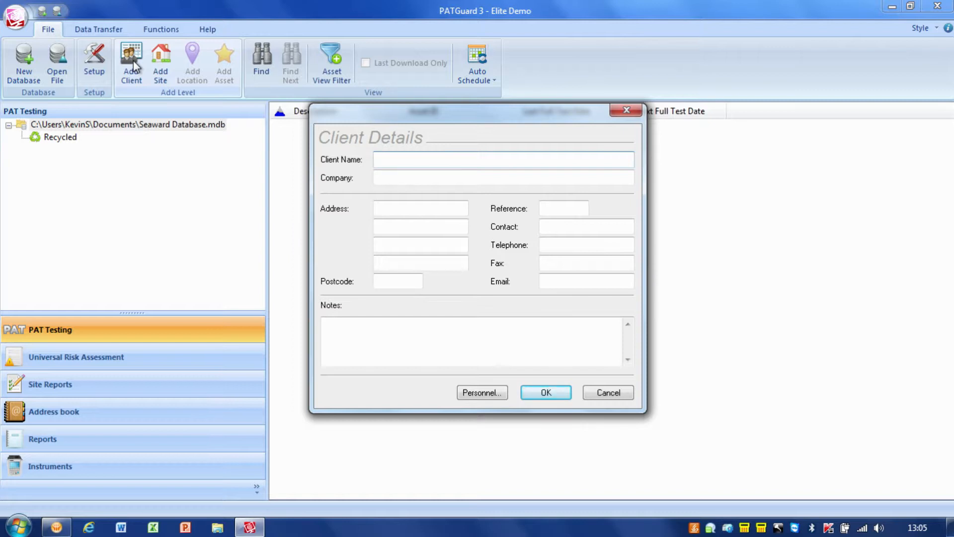
text(Seaward)
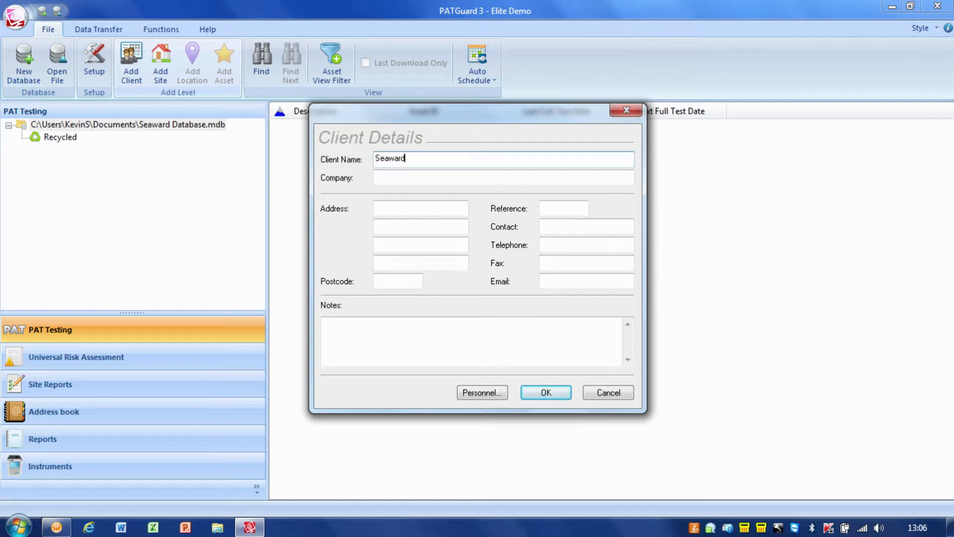
mouse_move(430, 174)
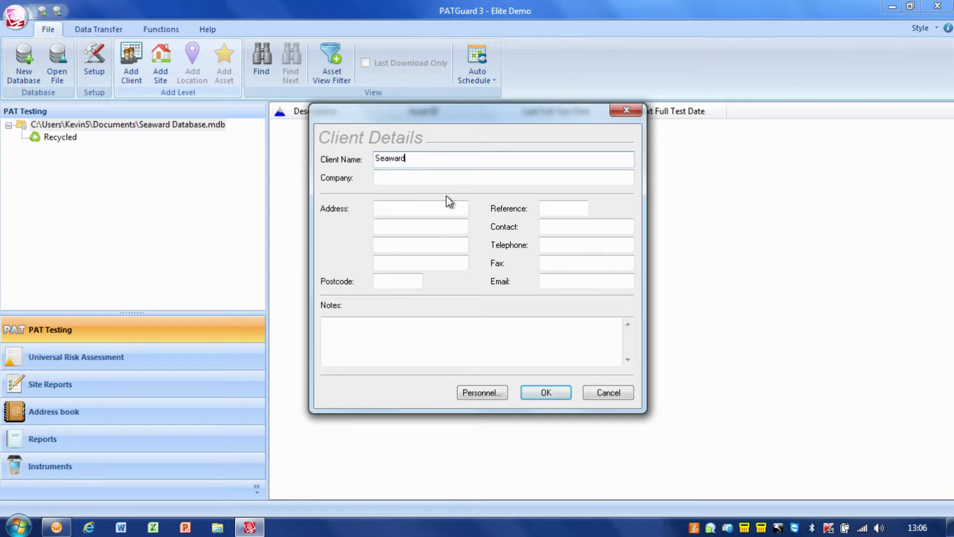
click(545, 392)
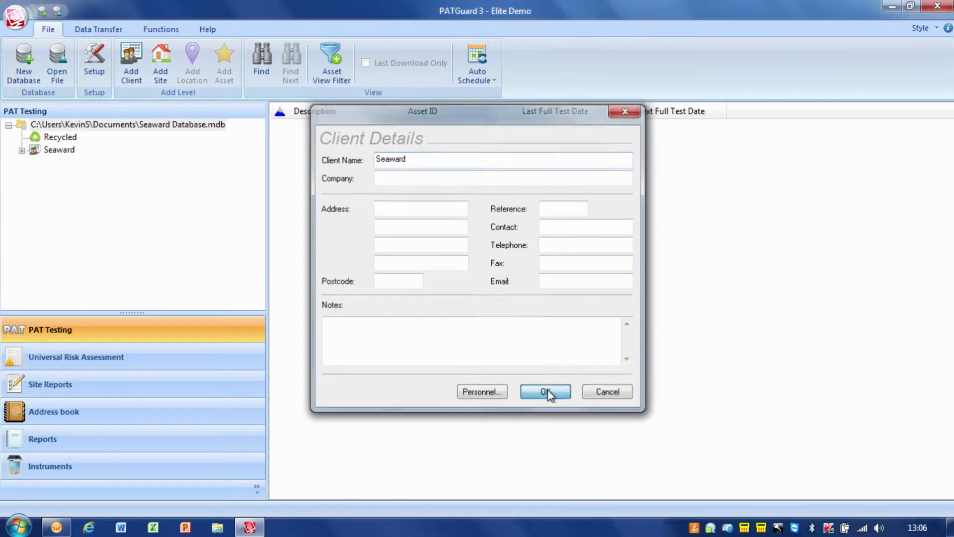
click(545, 391)
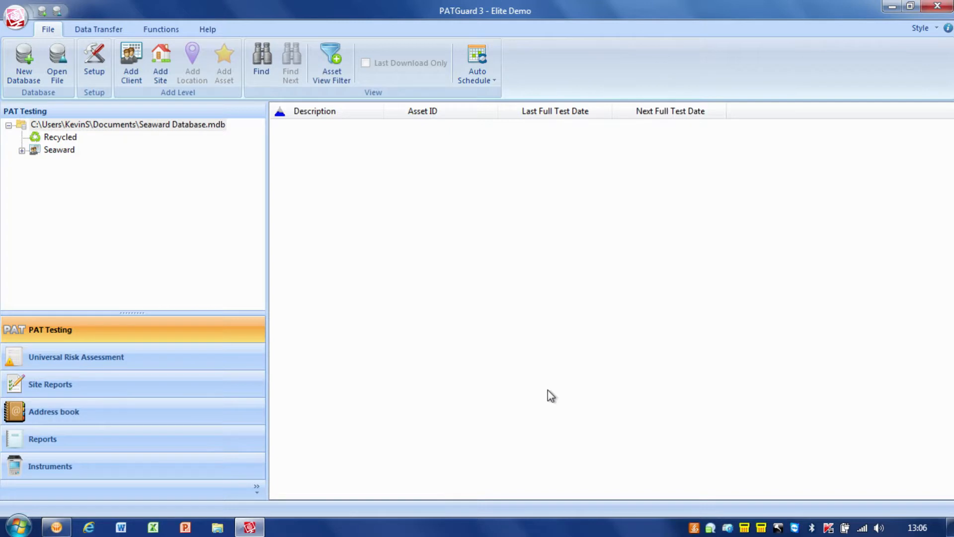
mouse_move(70, 173)
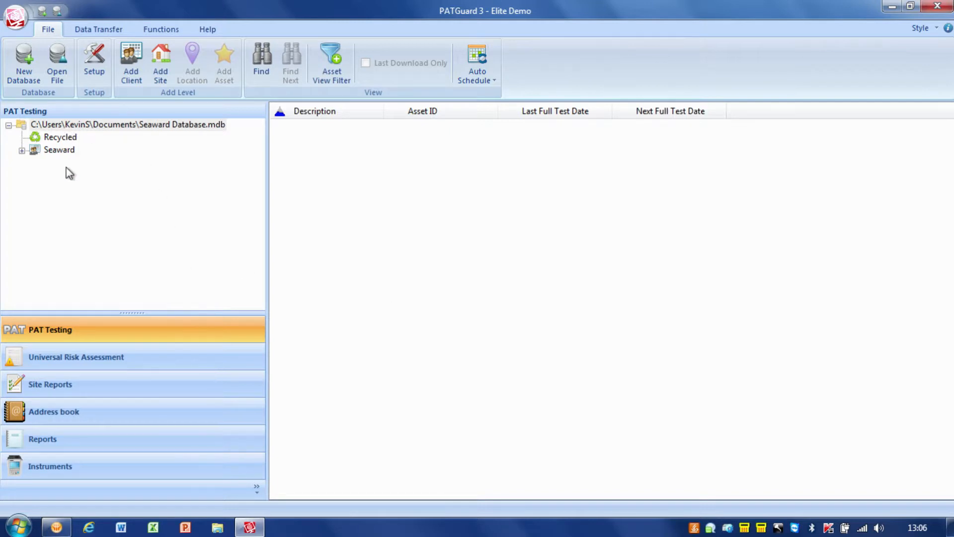
click(128, 124)
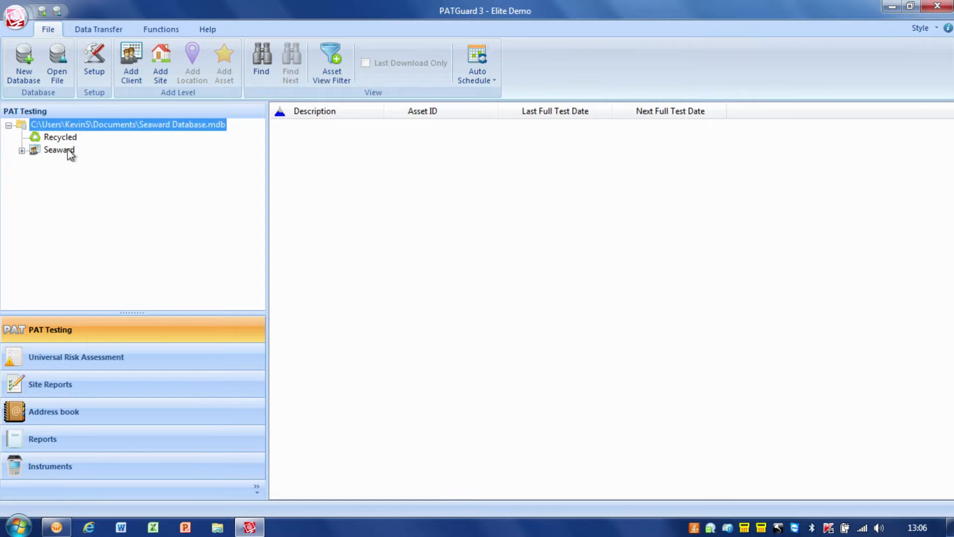
click(58, 150)
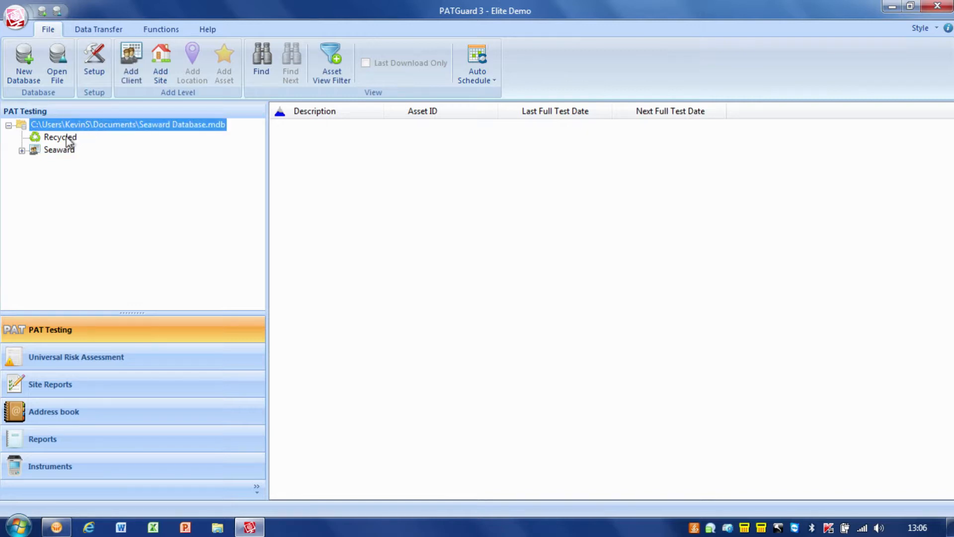
click(59, 149)
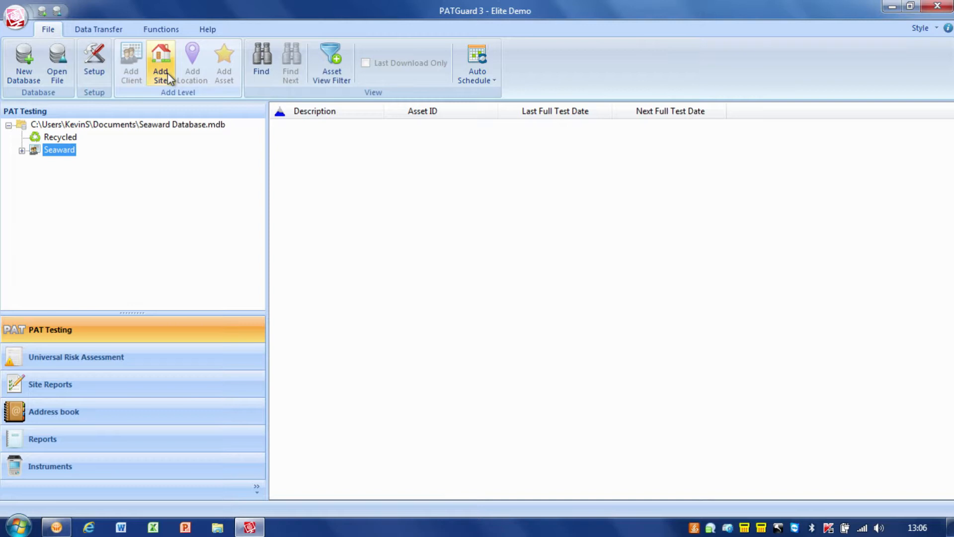
- Start a new site under Seaward, keeping it at the client's address
click(160, 63)
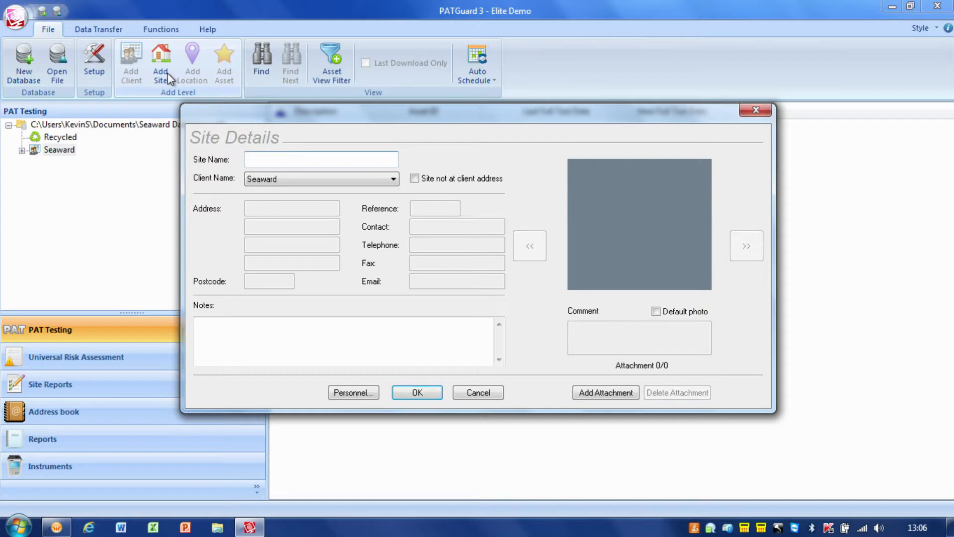
text(P)
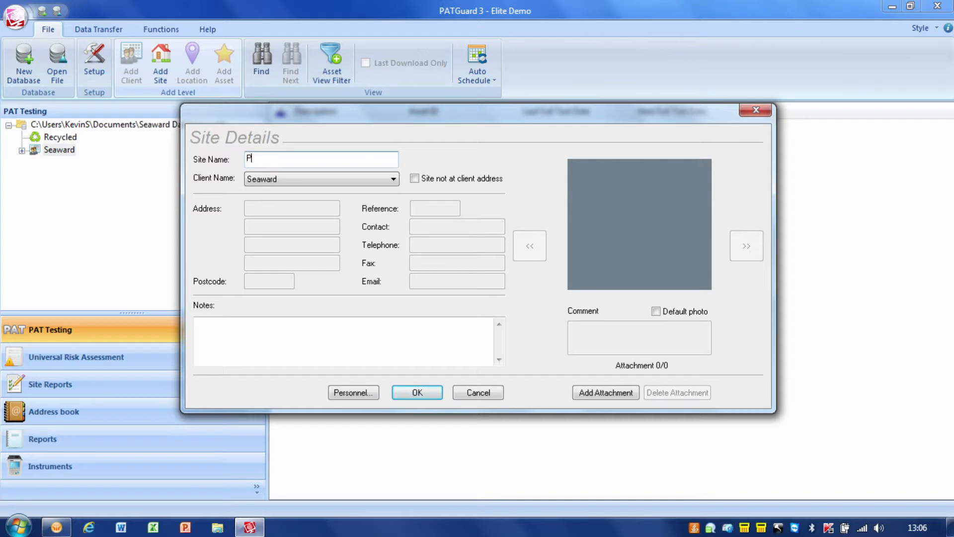
text(eterlee)
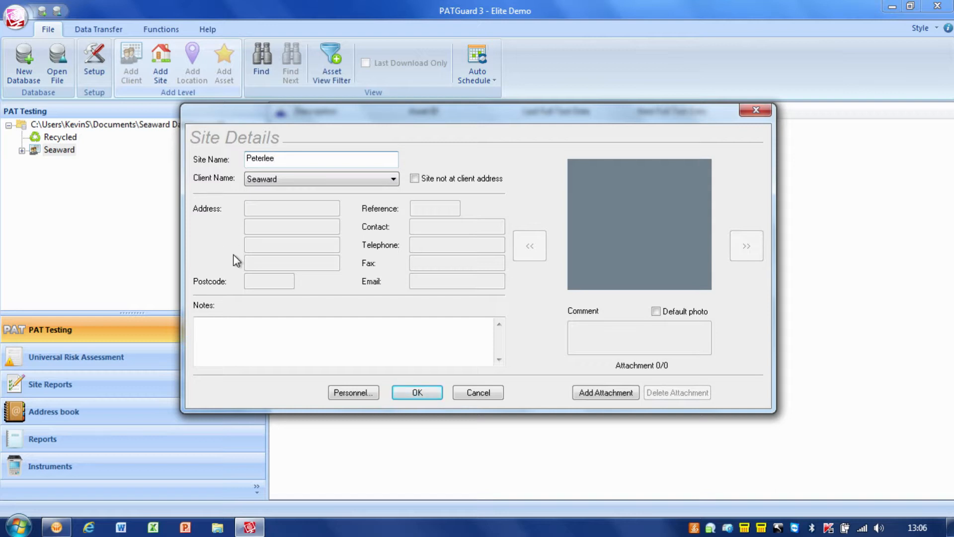
mouse_move(355, 198)
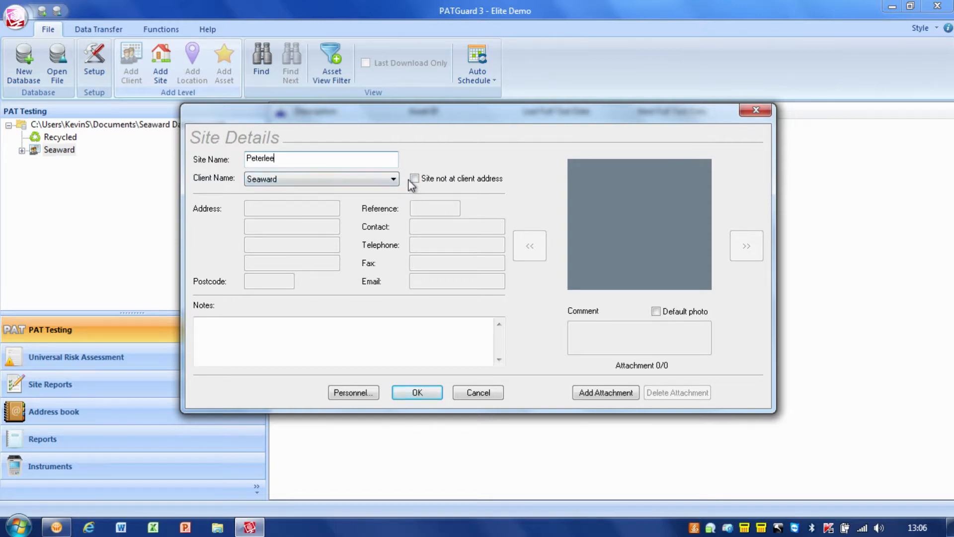
click(414, 178)
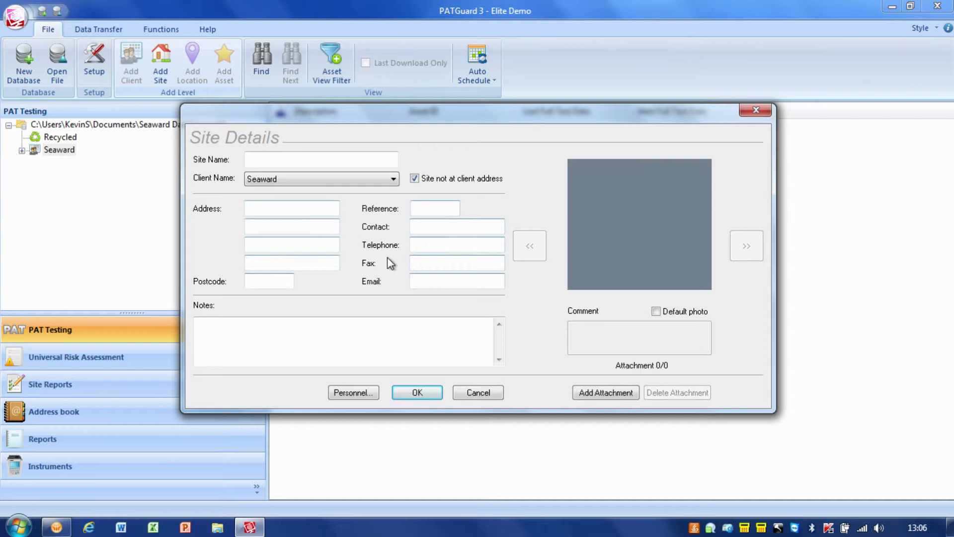
click(414, 178)
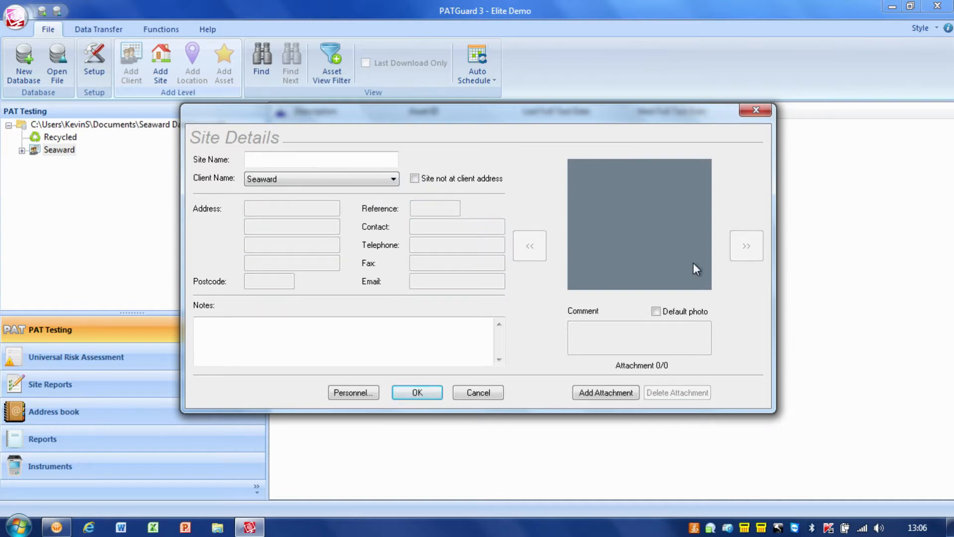
mouse_move(643, 188)
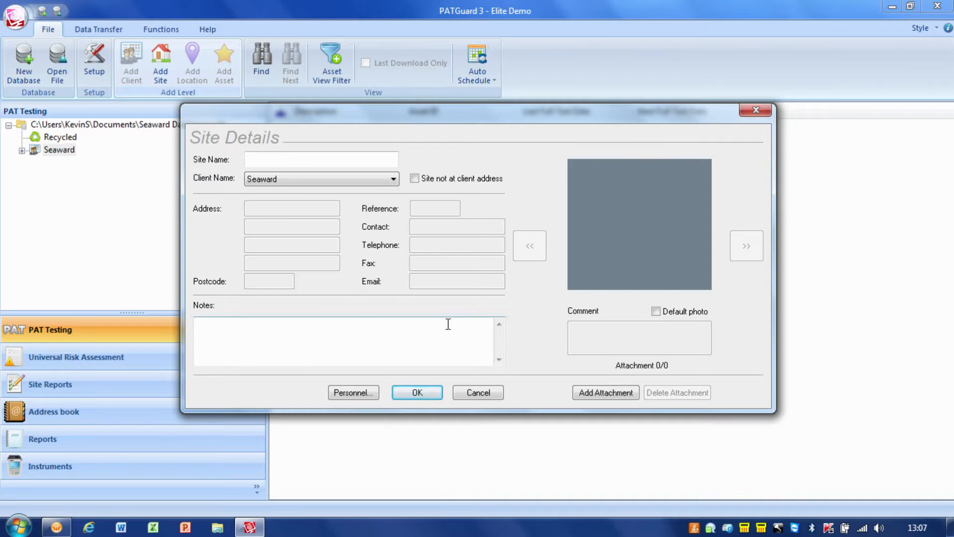
- Dismiss the missing-name warning, name the site Peterlee, and save it
click(417, 391)
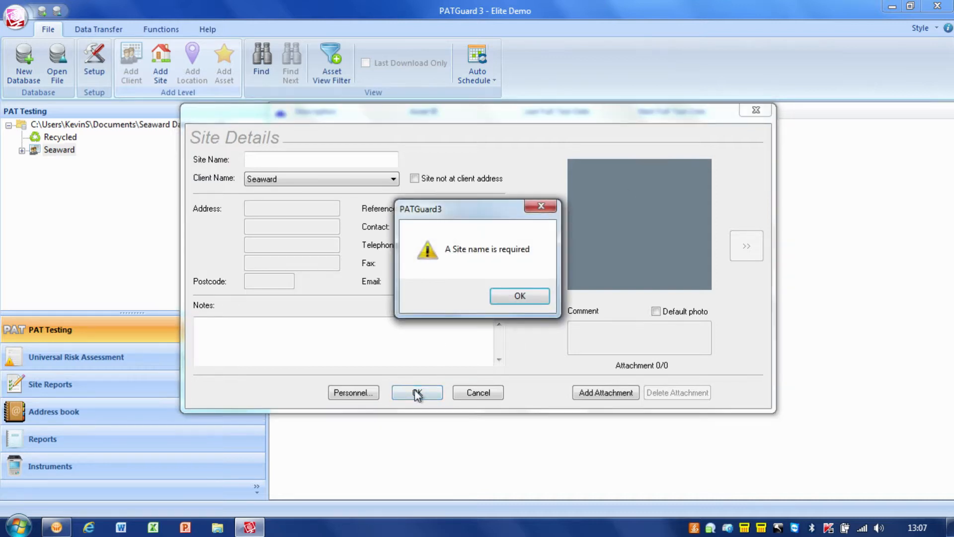
click(519, 296)
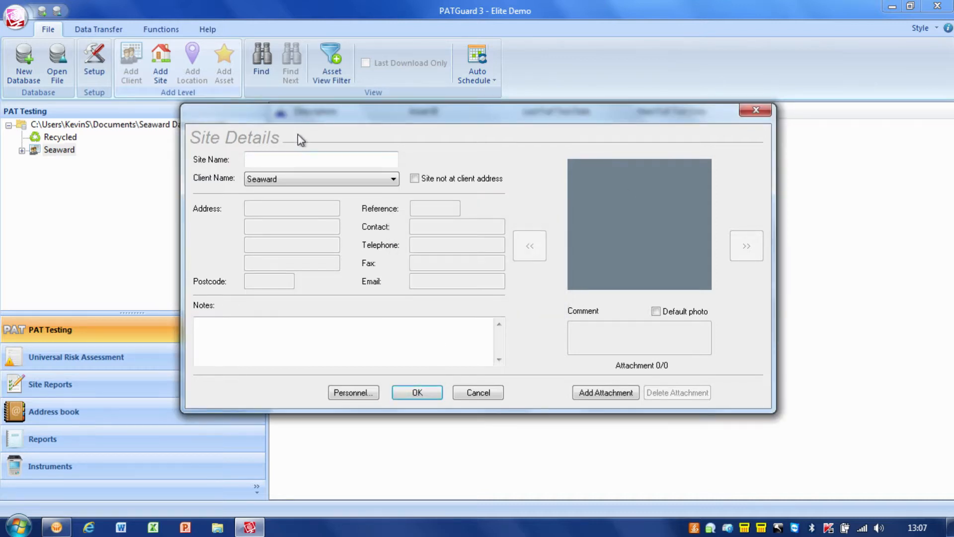
click(321, 159)
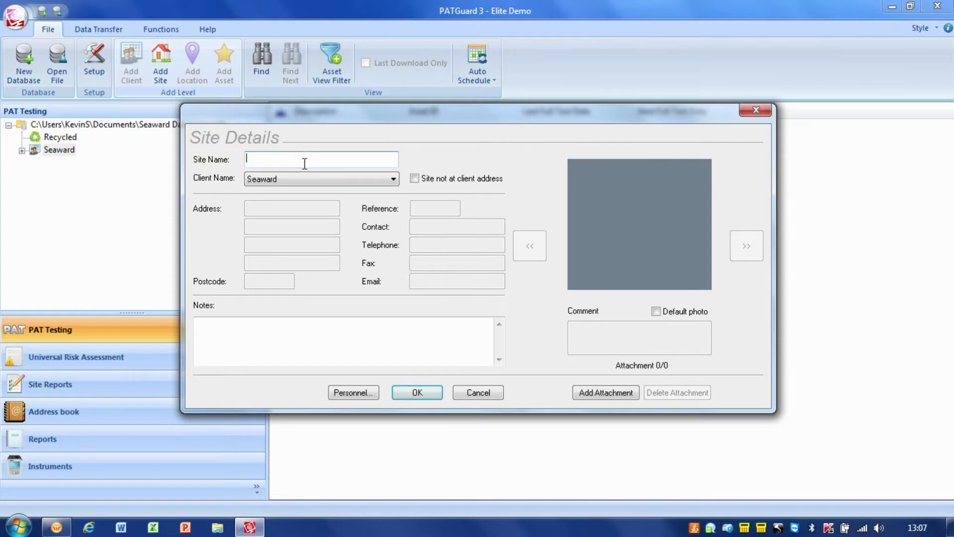
text(Peterlee)
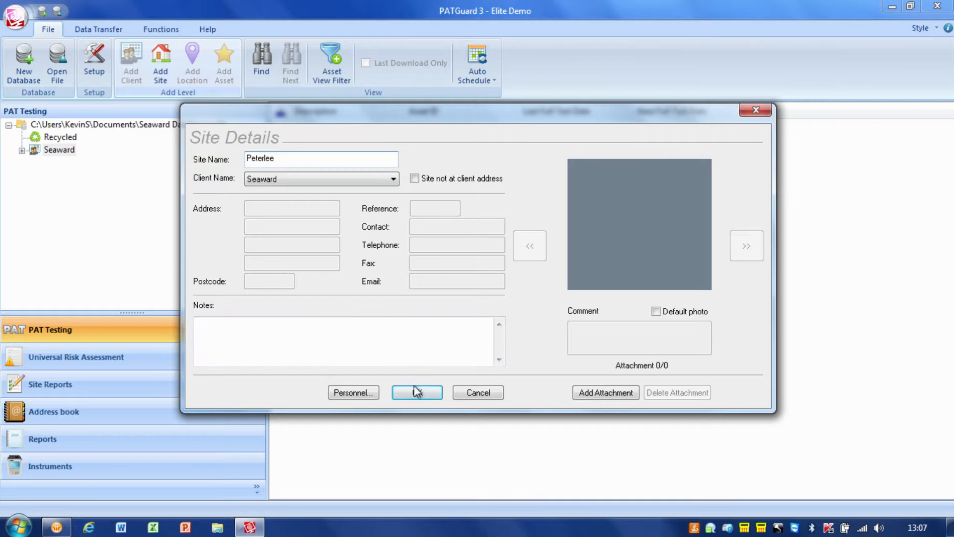
click(417, 392)
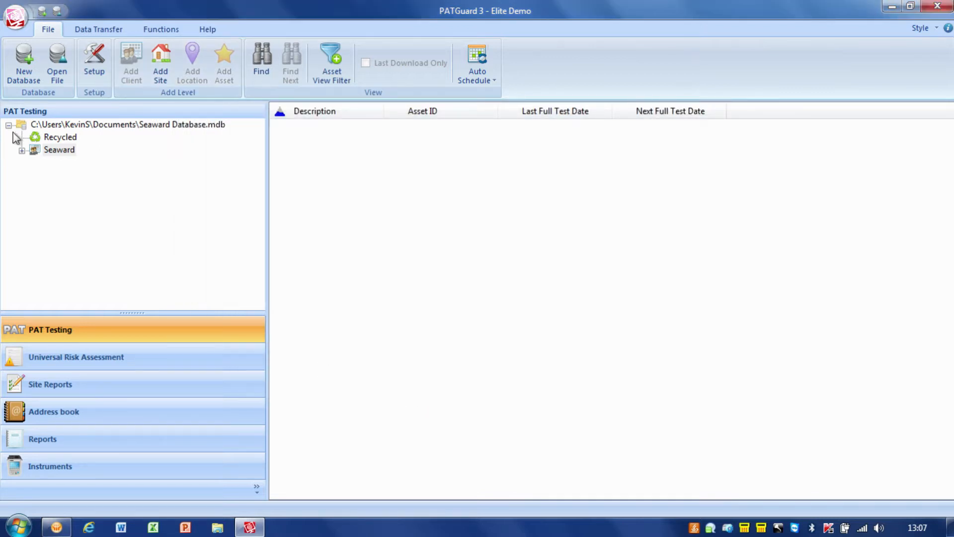
- Expand Seaward in the tree and select its Peterlee site
click(22, 150)
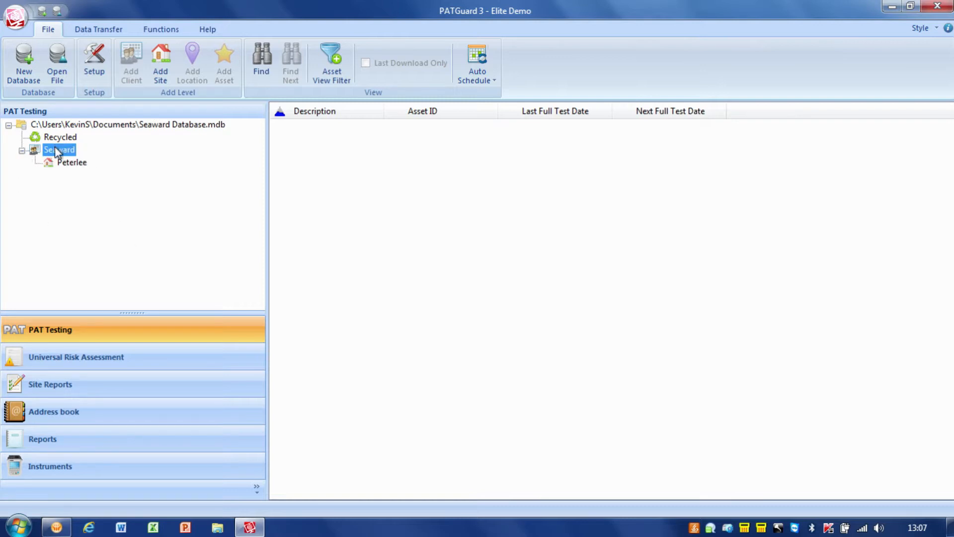
click(71, 162)
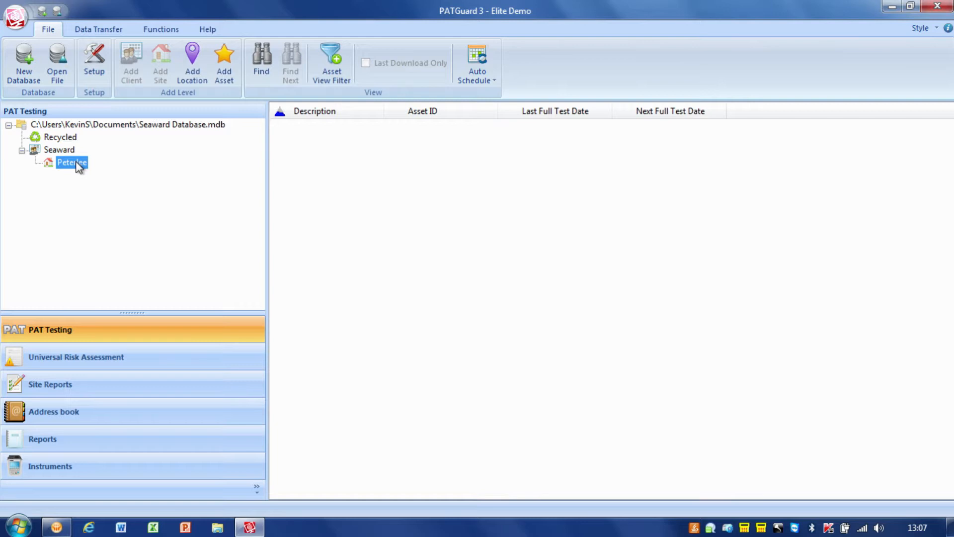
mouse_move(90, 169)
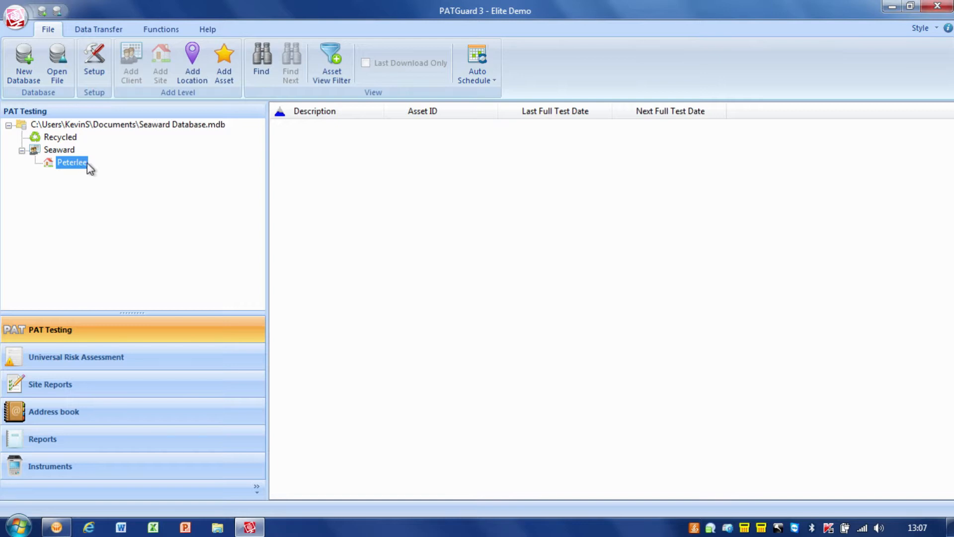
mouse_move(192, 60)
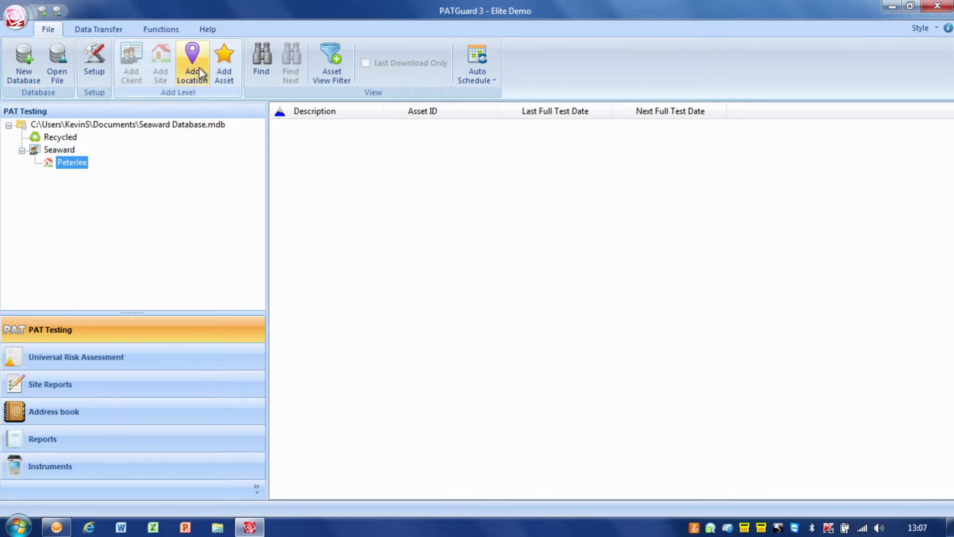
- Add a location named Room 1 to the Peterlee site
click(192, 67)
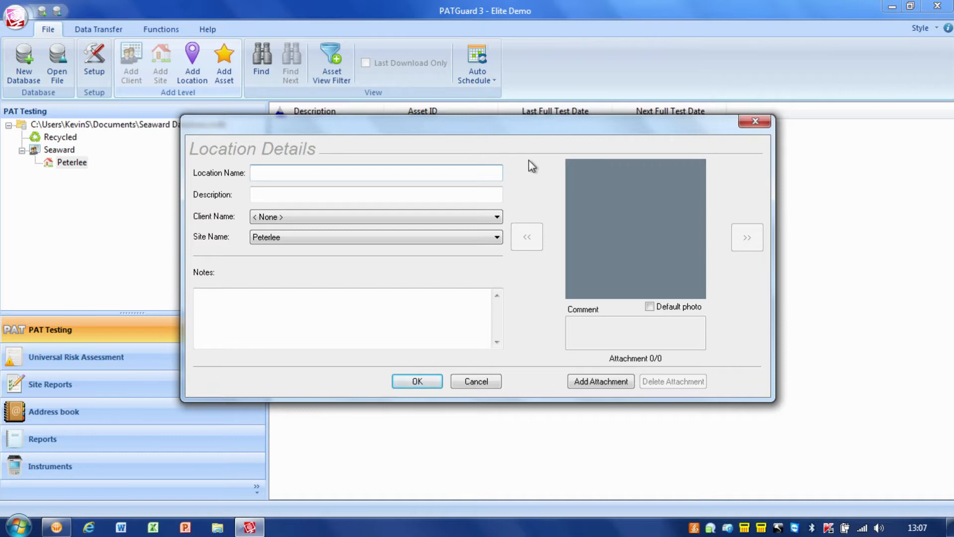
text(R)
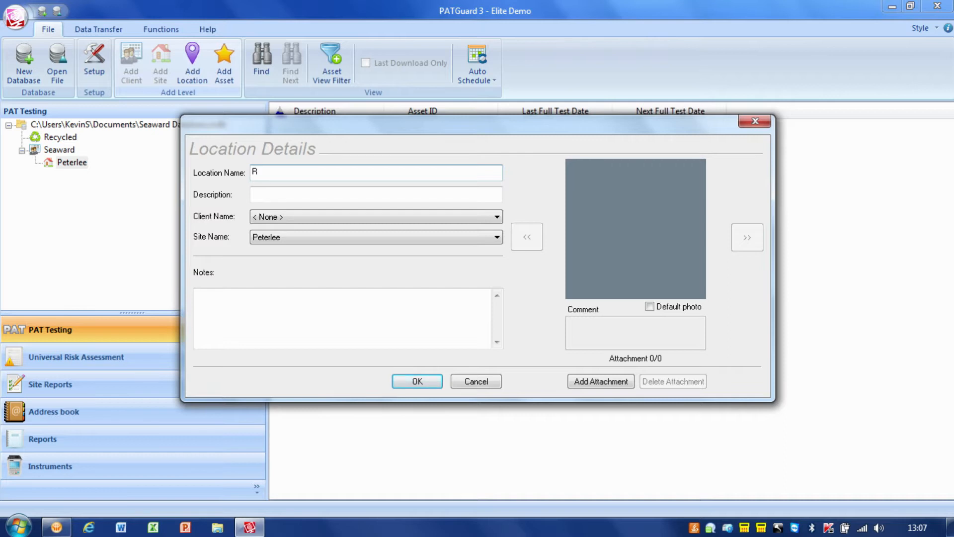
text(oom 1)
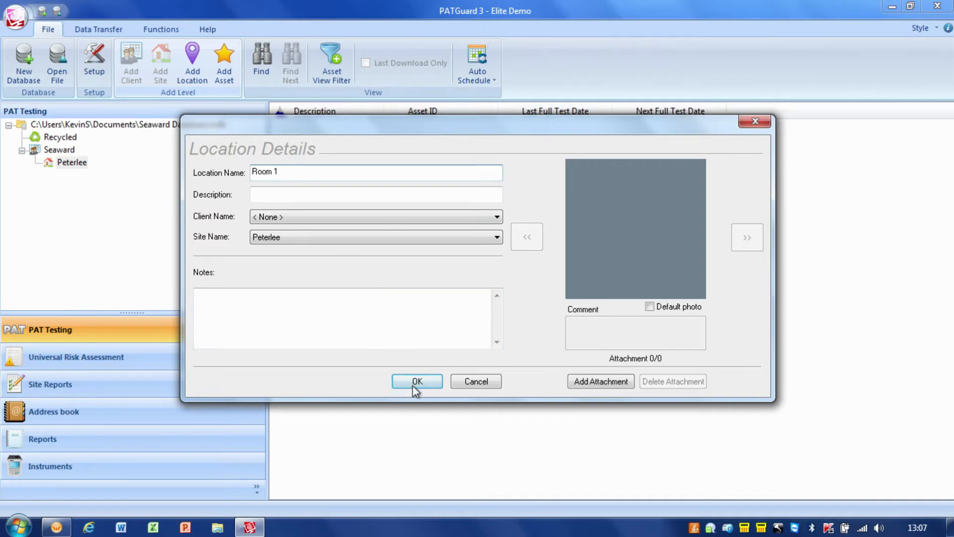
click(417, 382)
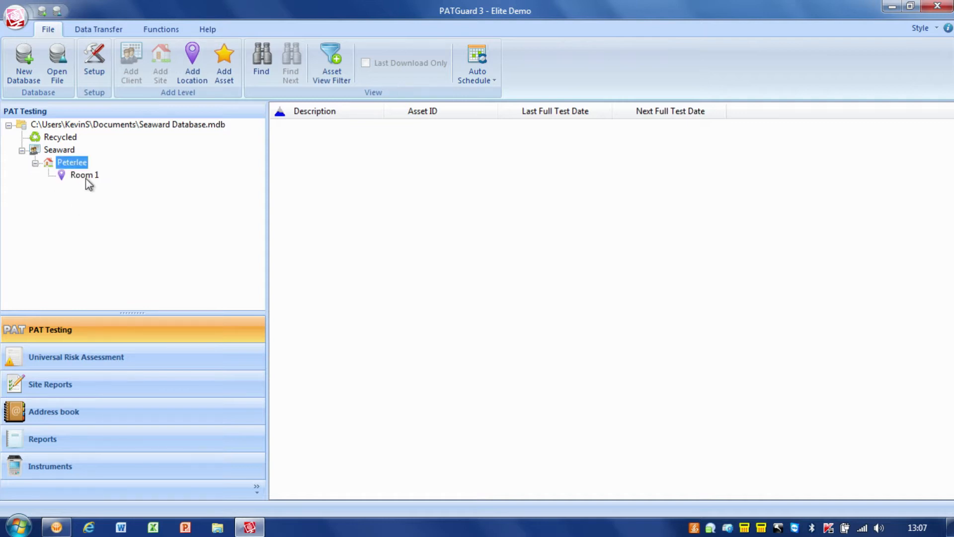
click(84, 174)
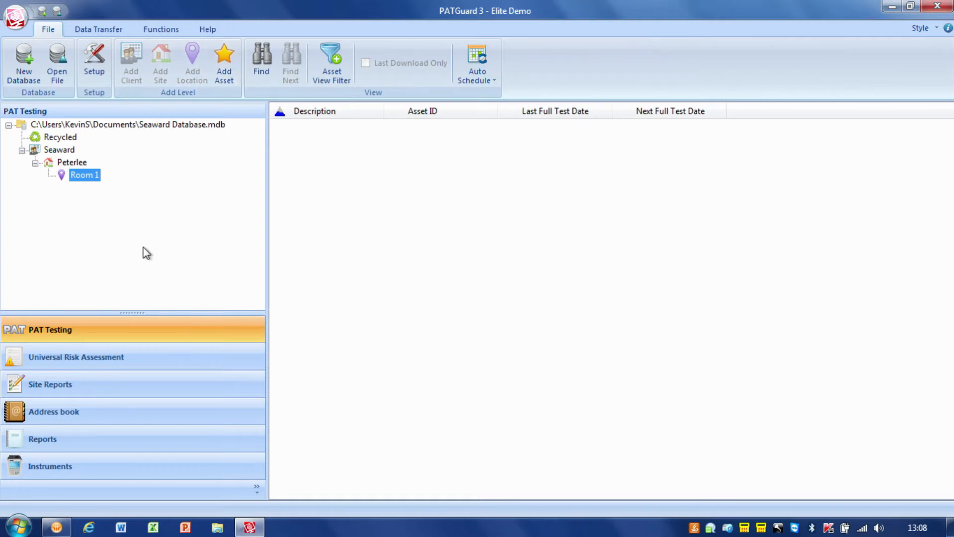
mouse_move(49, 185)
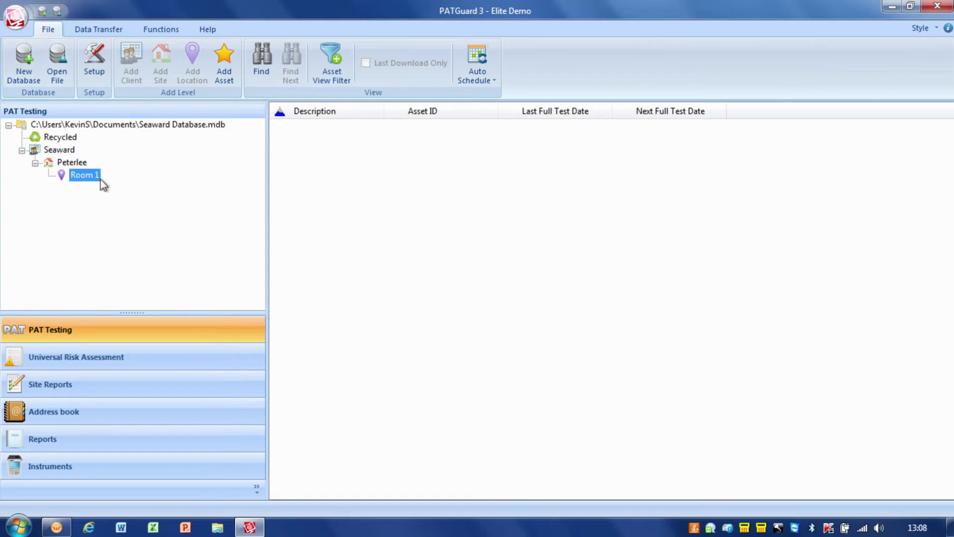
mouse_move(125, 195)
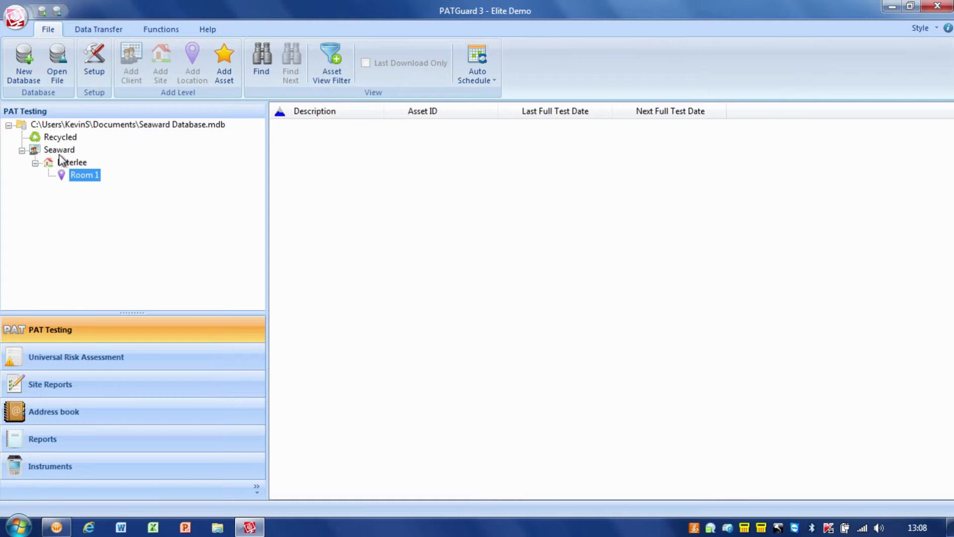
mouse_move(63, 158)
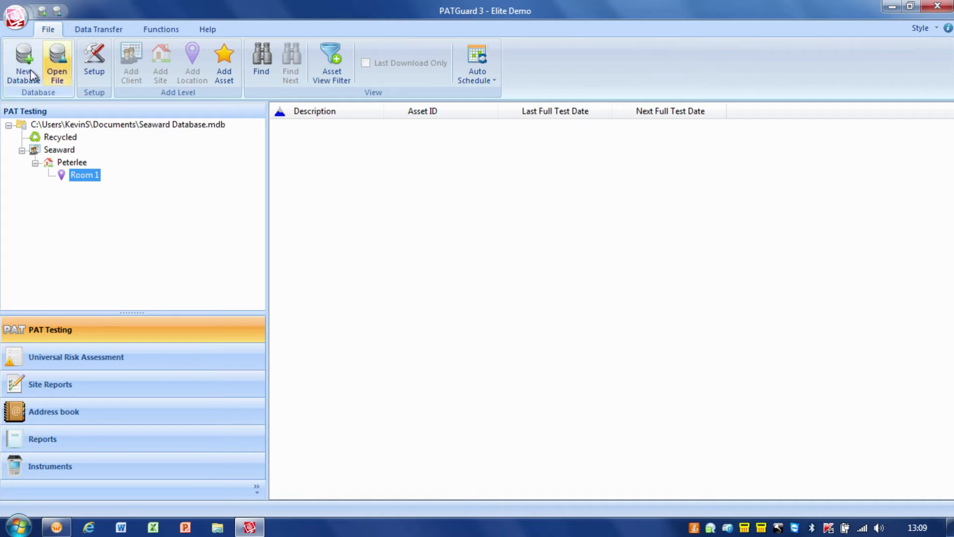
mouse_move(172, 187)
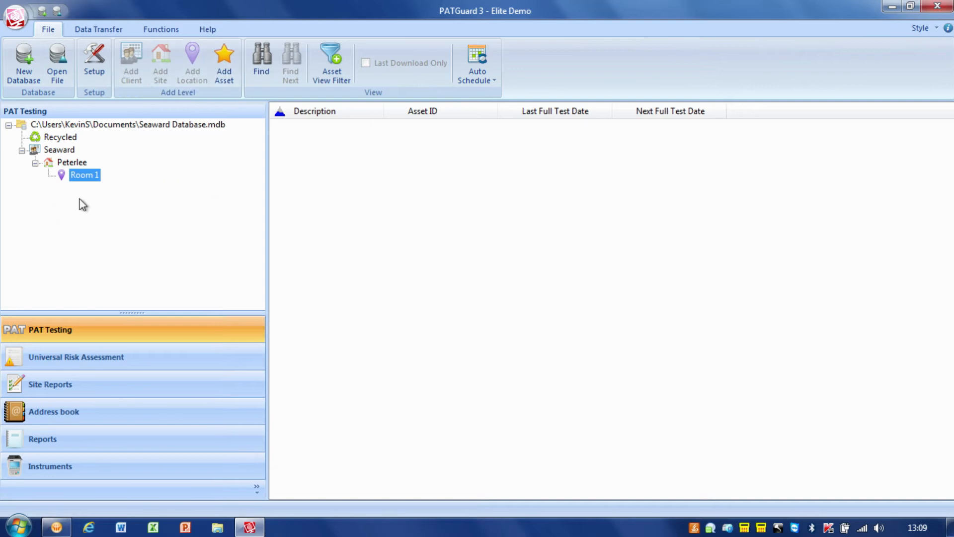
click(72, 162)
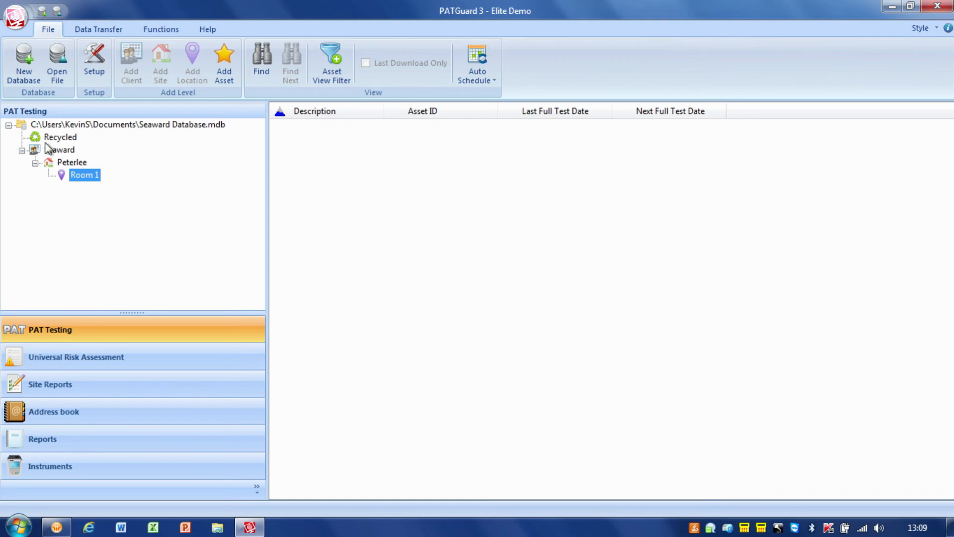
mouse_move(128, 222)
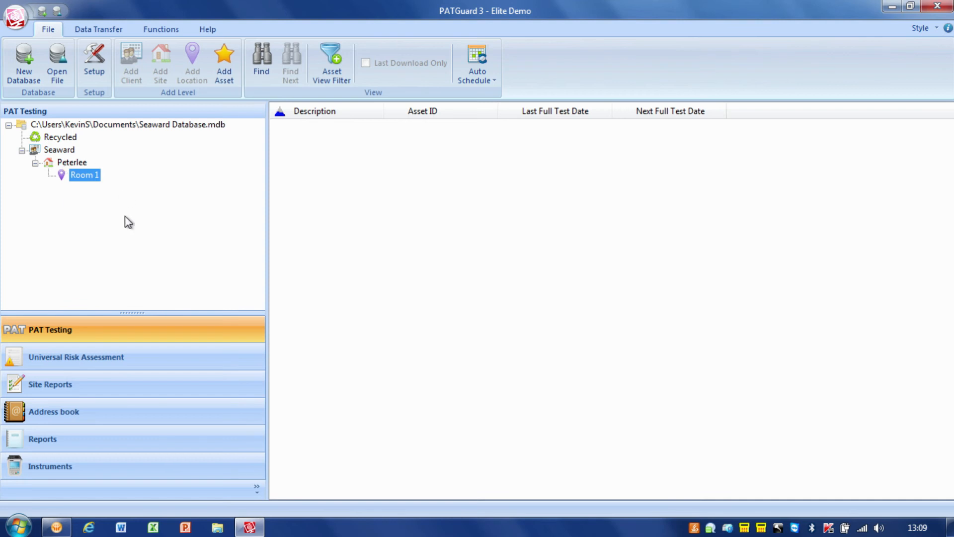